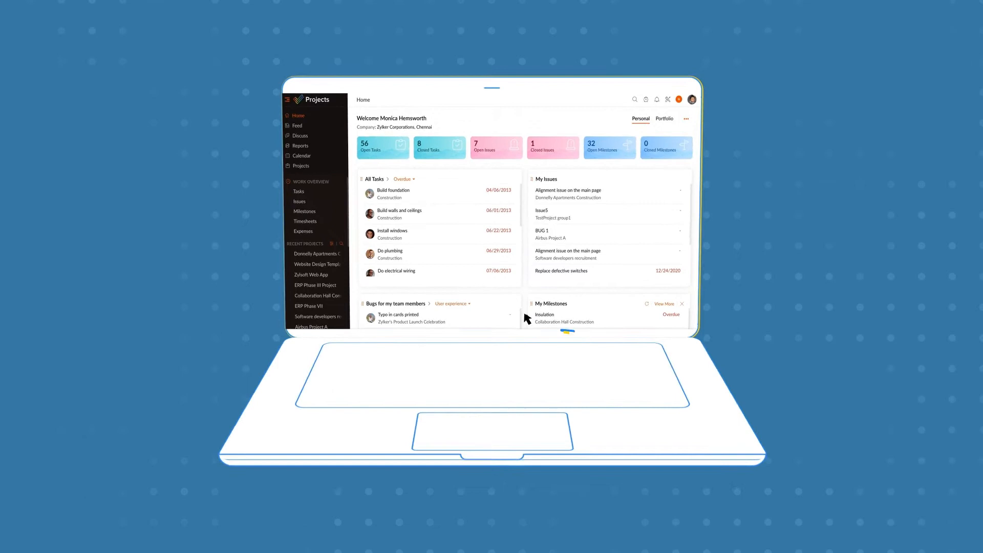
Open the Tasks list from Work Overview in the sidebar.
click(298, 191)
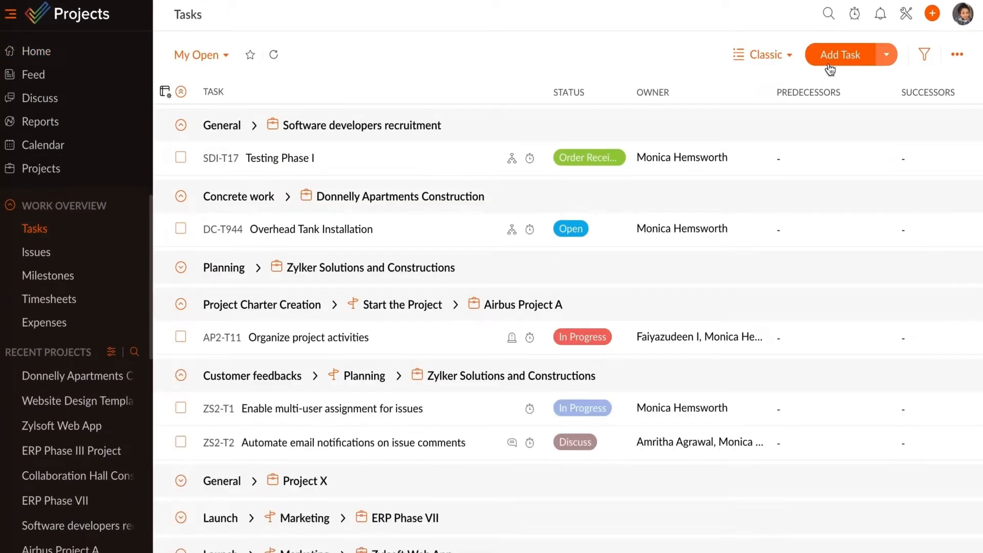
Draft task 'Quality Check' described 'Review material quality' in the Hardware- All tasks list.
click(839, 55)
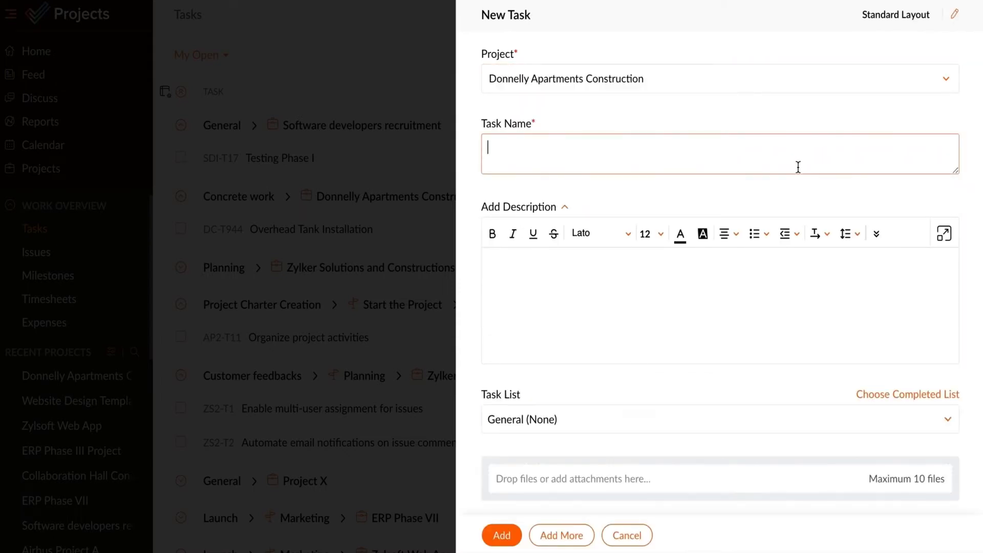
text(Review material quality)
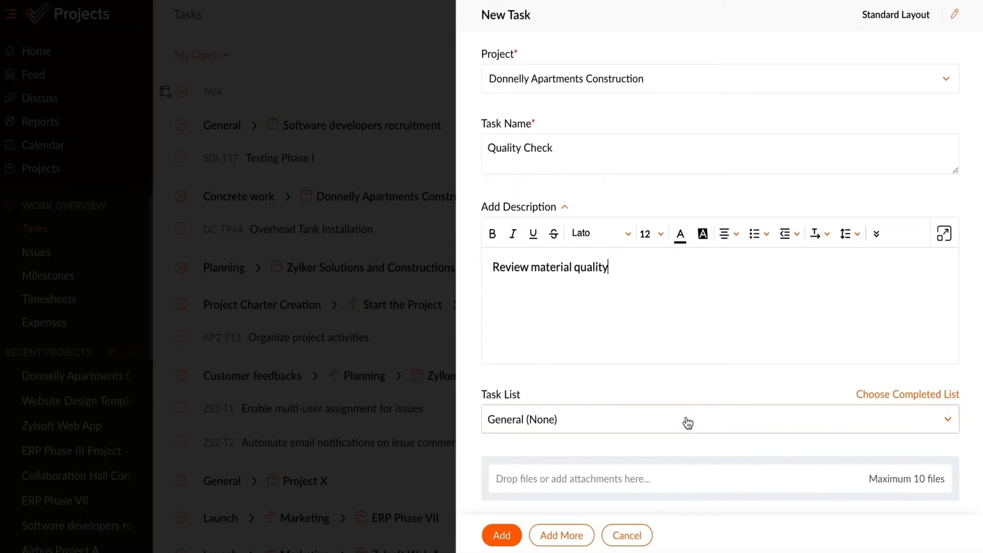
text(har)
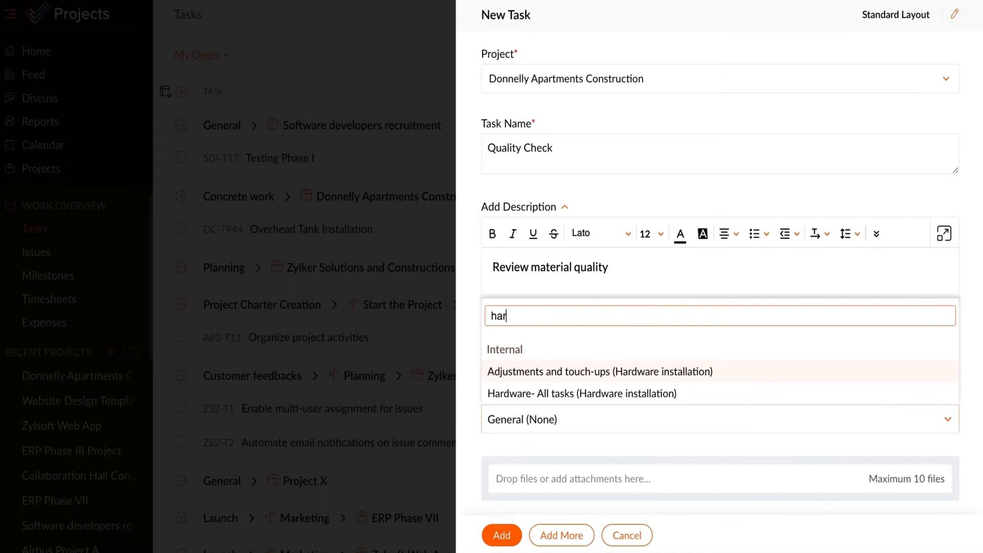
click(581, 393)
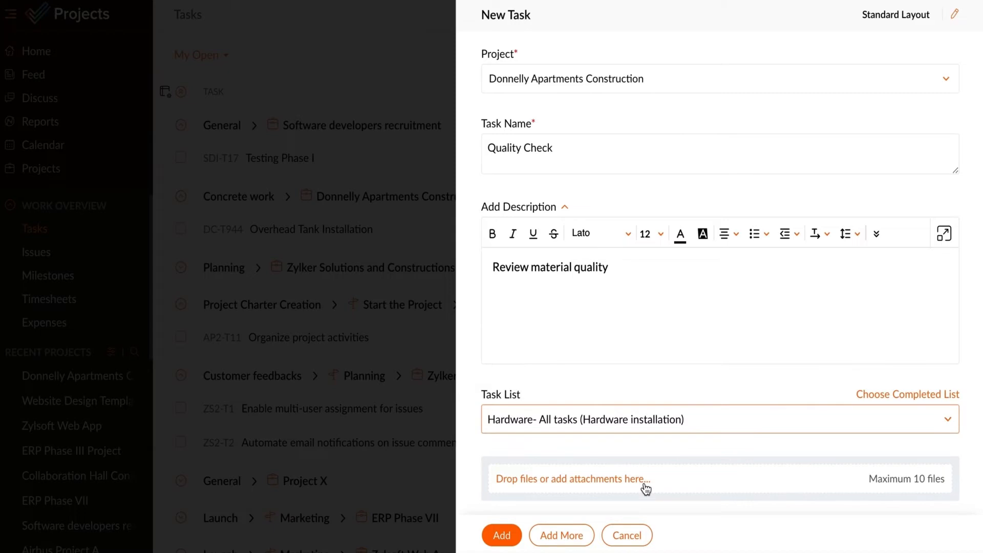
Assign Product engineering, dates 04/08/2022–05/19/2022, and Medium priority to the task.
scroll(down, 3)
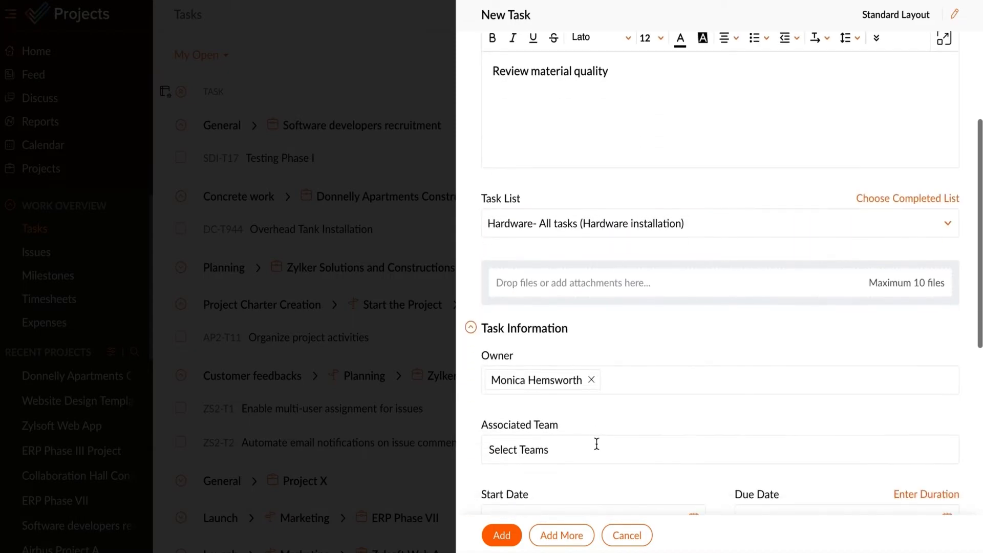
click(562, 449)
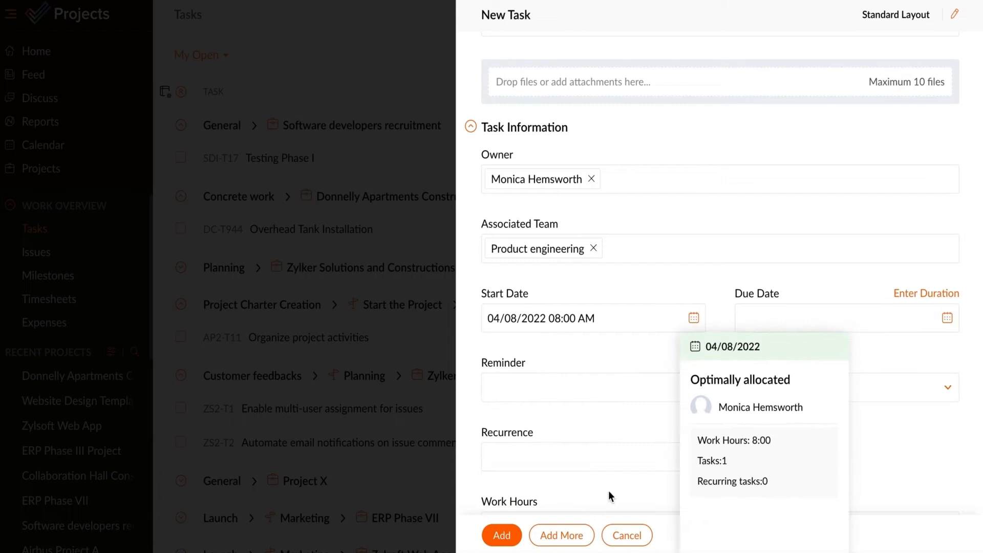
click(844, 317)
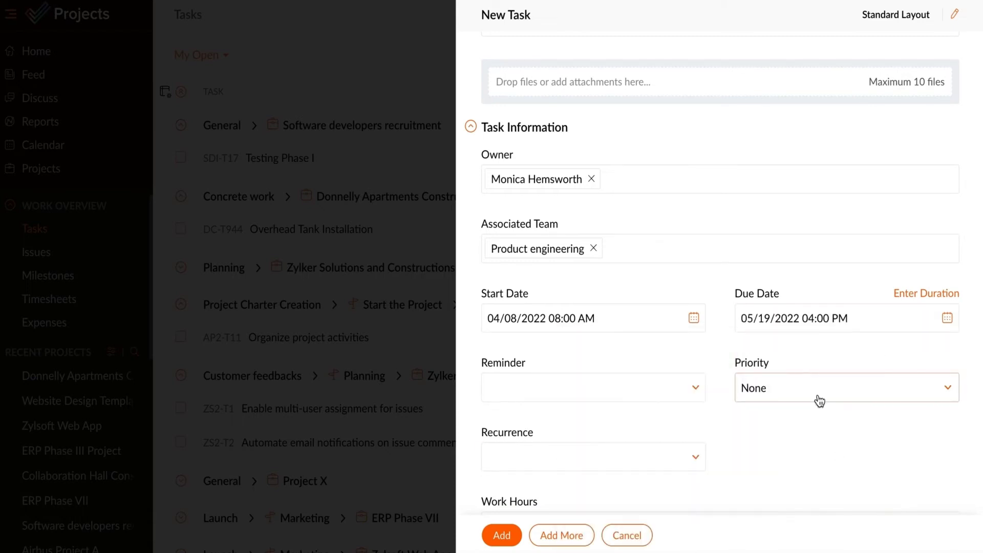
click(847, 387)
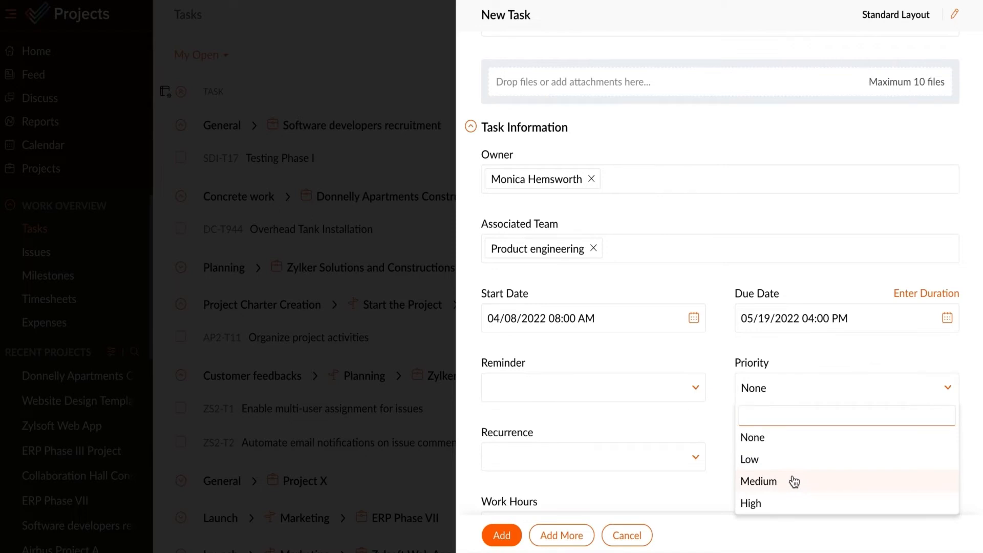
click(758, 481)
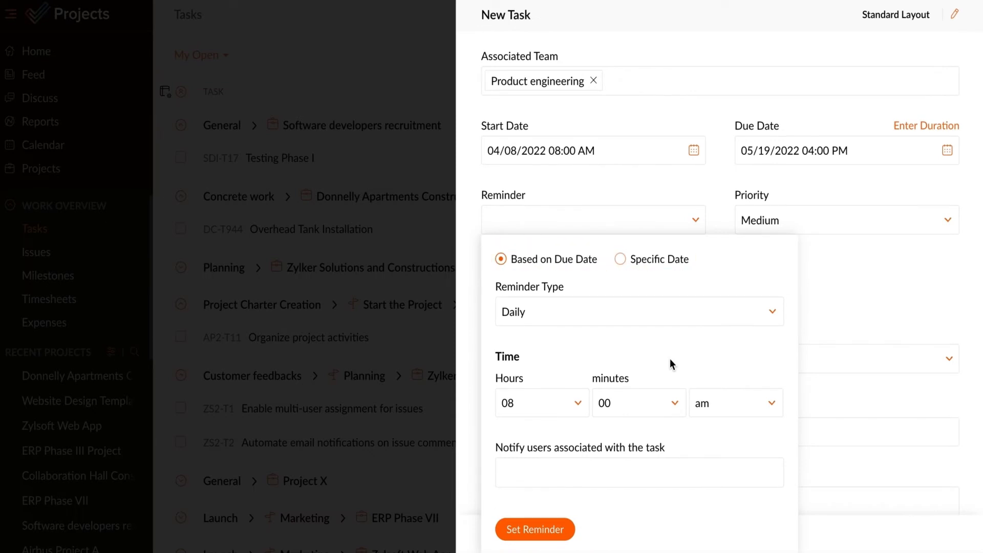
Add a daily 8:00 am reminder, weekly recurrence, Quality tag, 200-hour budget, Billable billing.
click(534, 528)
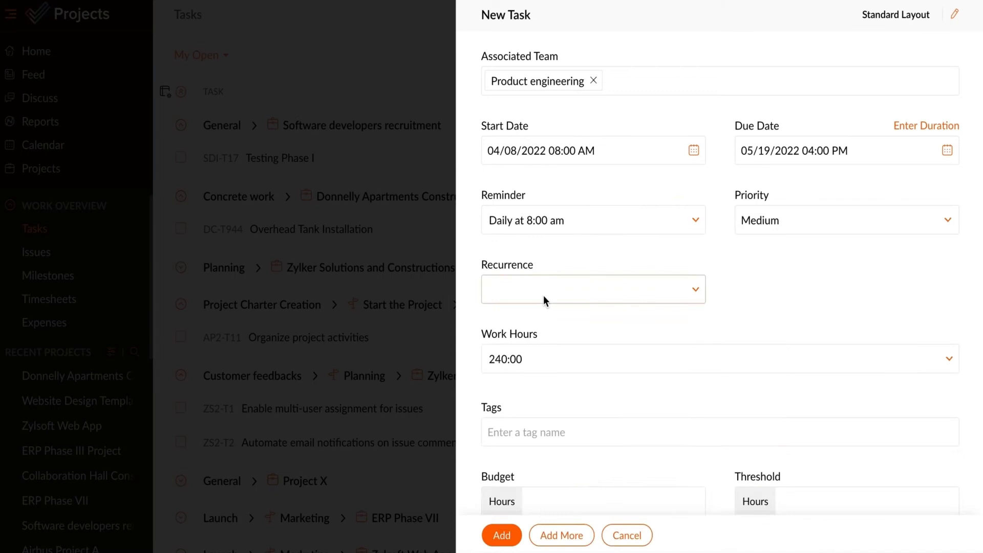
click(593, 289)
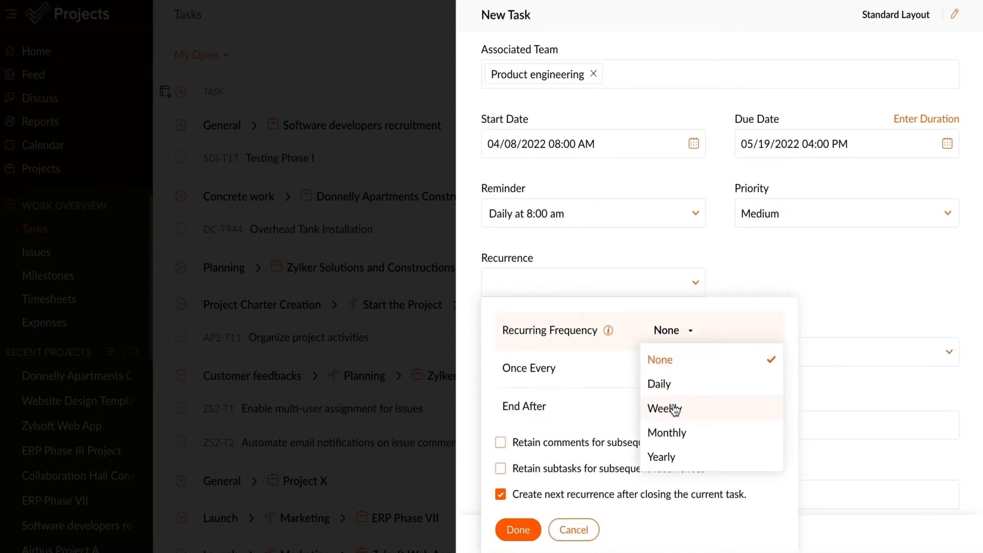
click(660, 408)
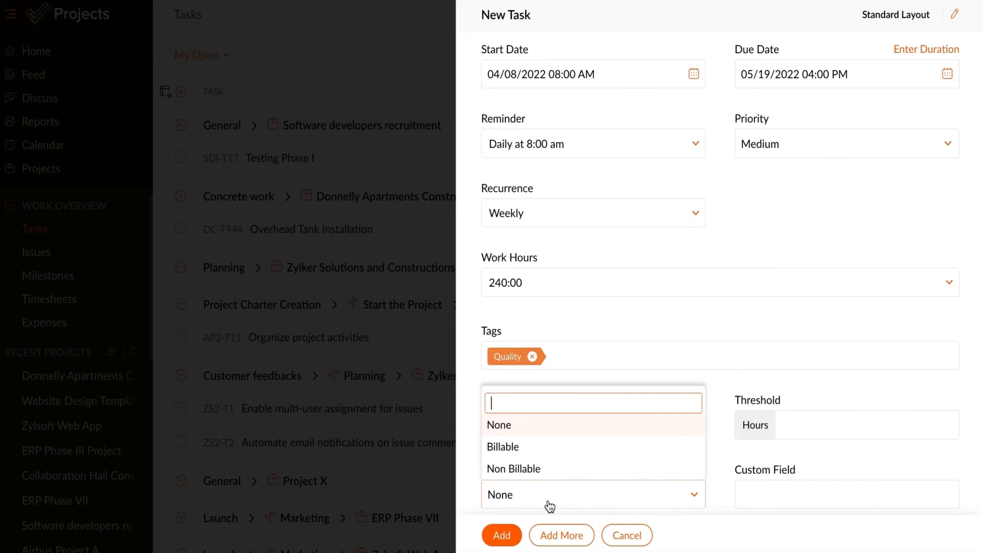
click(502, 447)
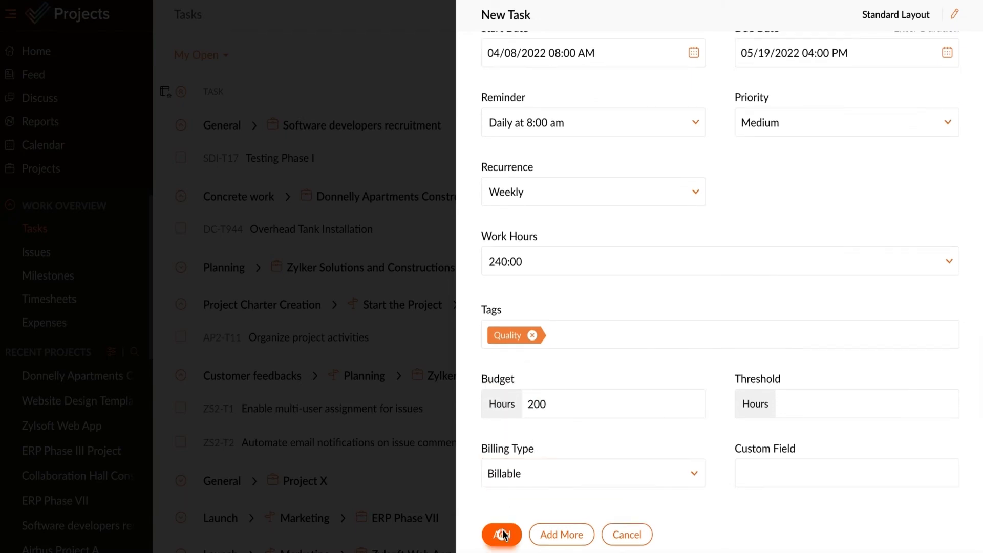
Save Quality Check and draft subtask 'Quality Report' described 'Analyze and prepare a report'.
click(500, 535)
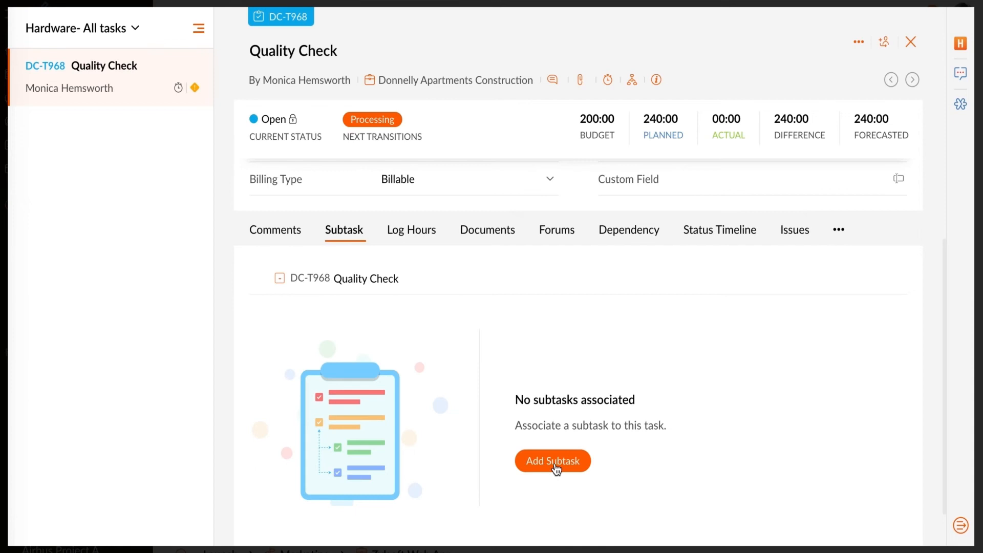
click(552, 460)
text(Quality Report)
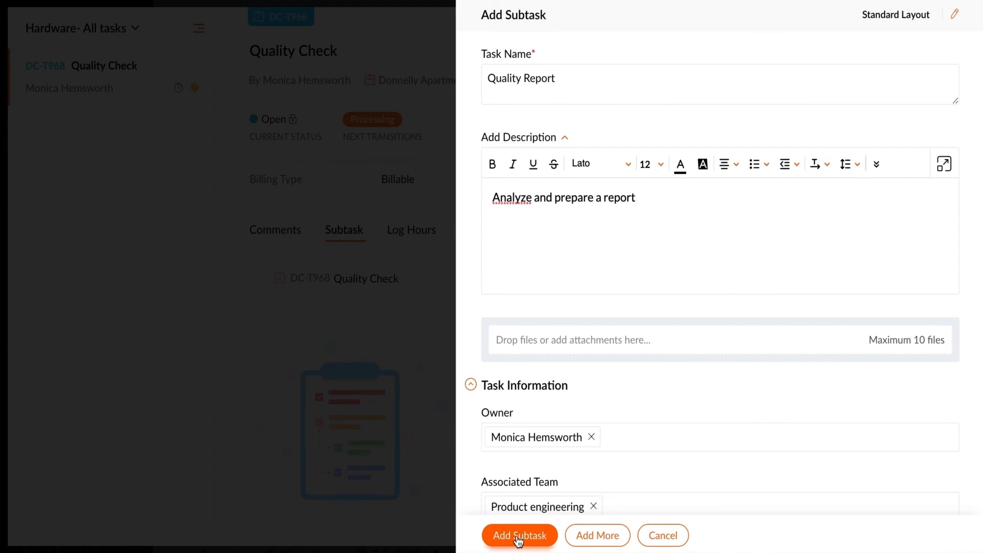
Save the Quality Report subtask and return to the Tasks list.
click(519, 535)
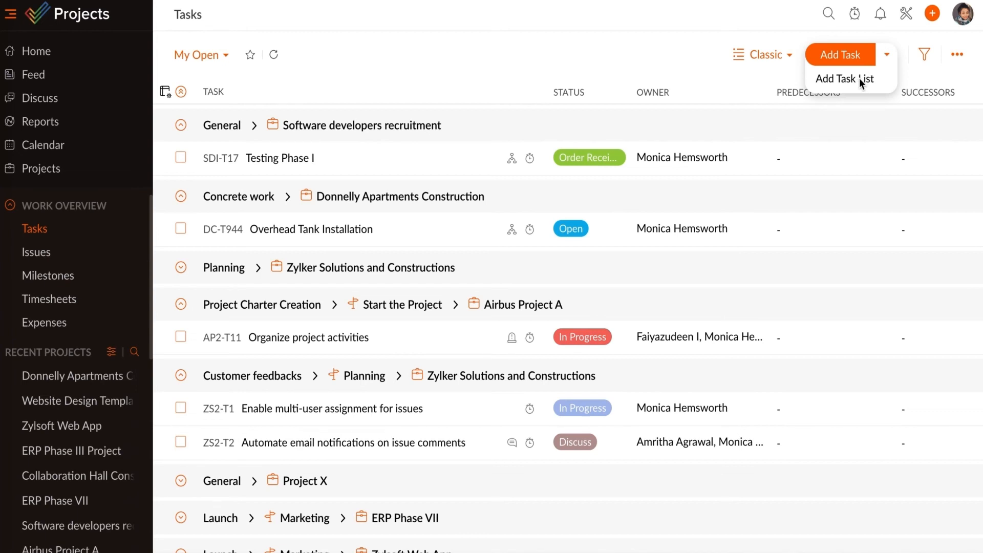
Add a task list named 'New hardware' to Donnelly Apartments Construction.
click(845, 78)
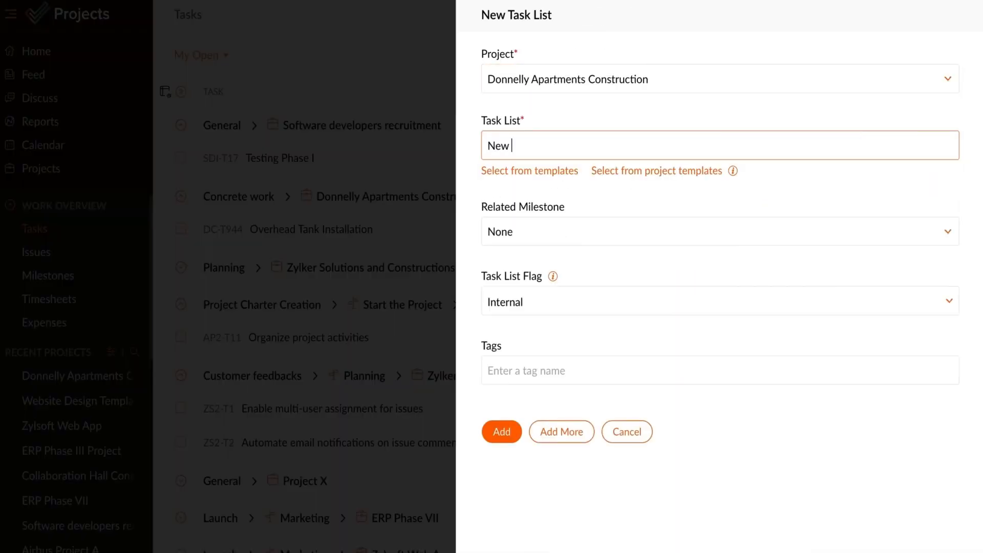
click(501, 431)
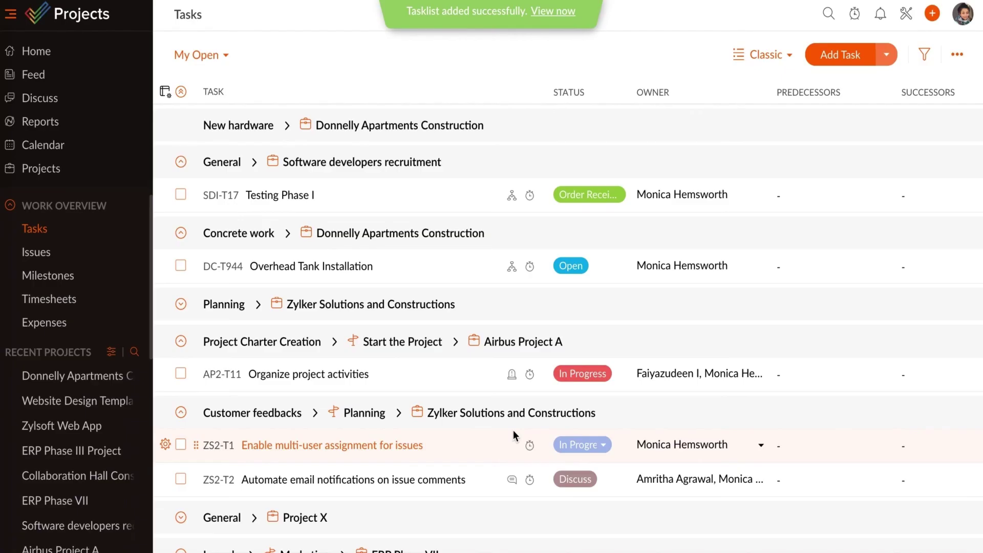